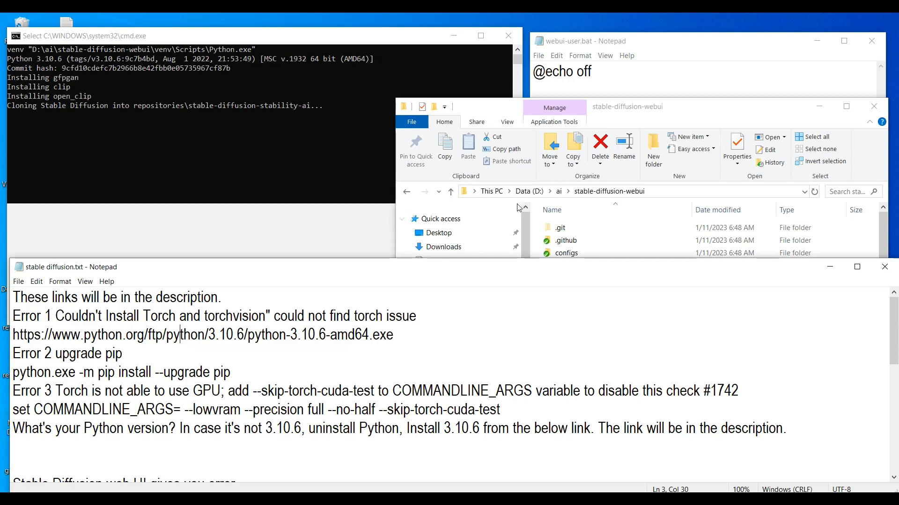
{"action": "mouse_move", "coordinate": [692, 112]}
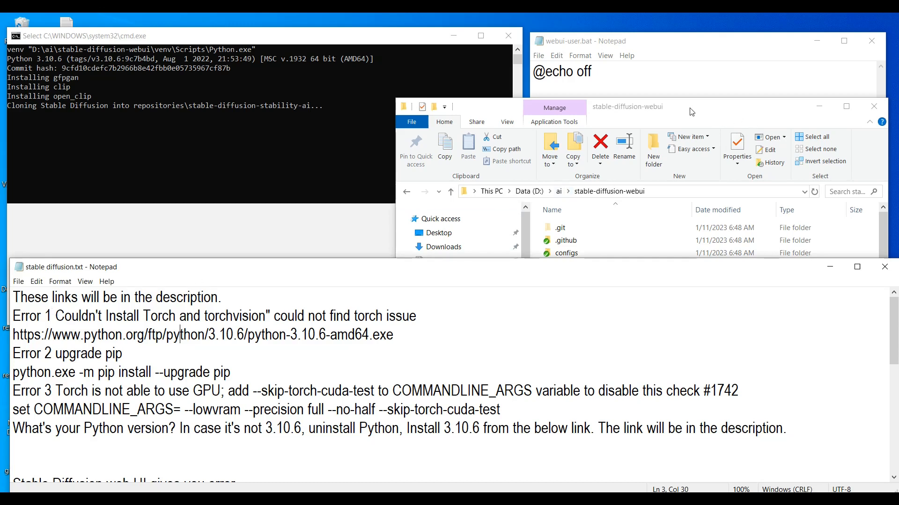
{"action": "mouse_move", "coordinate": [455, 181]}
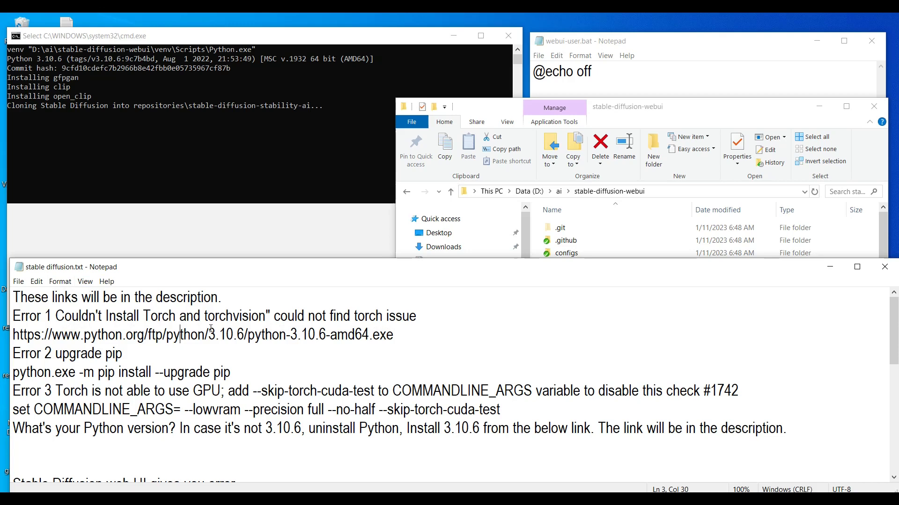
Browse the stable-diffusion-webui folder, checking the models\Stable-diffusion checkpoints folder and returning
{"action": "double_click", "coordinate": [226, 335]}
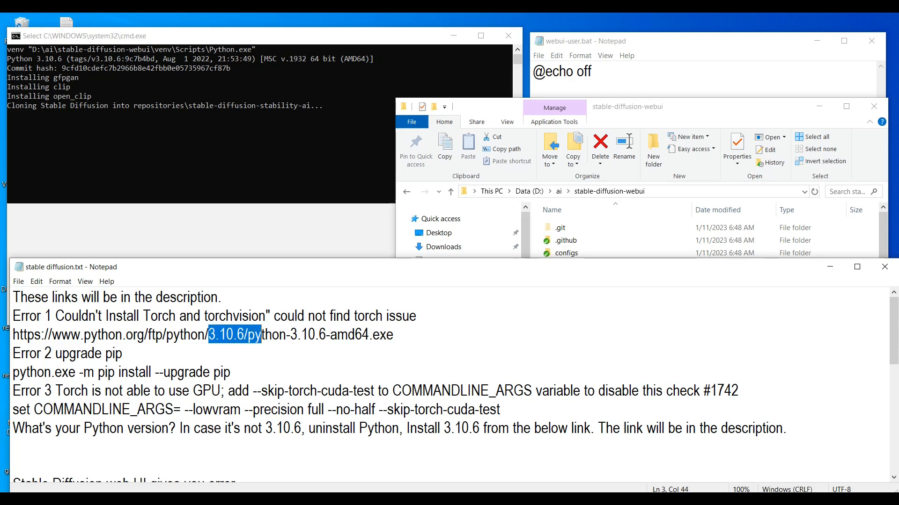
{"action": "left_click", "coordinate": [394, 335]}
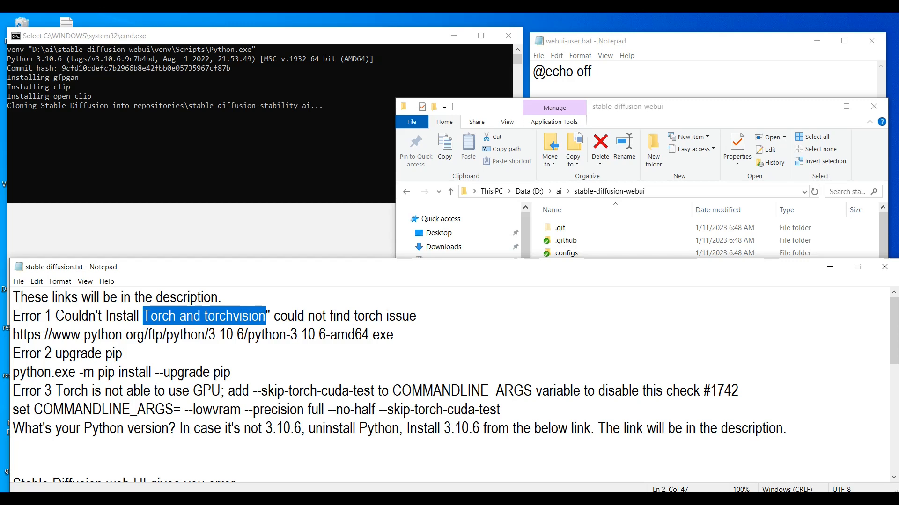
{"action": "mouse_move", "coordinate": [428, 323]}
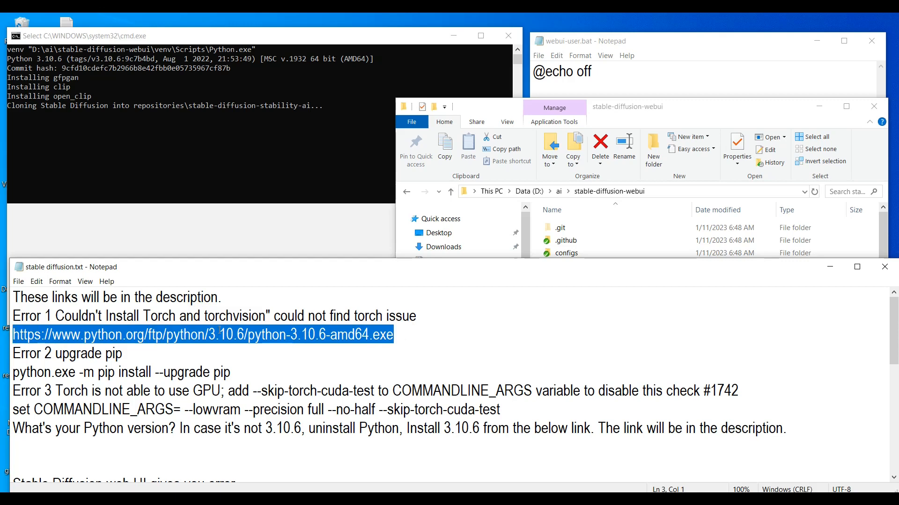
{"action": "mouse_move", "coordinate": [658, 118]}
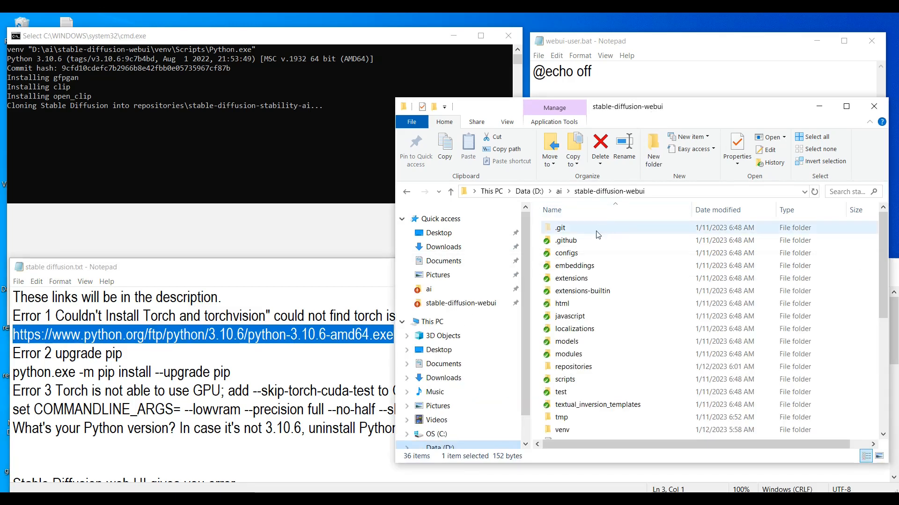
{"action": "mouse_move", "coordinate": [596, 227]}
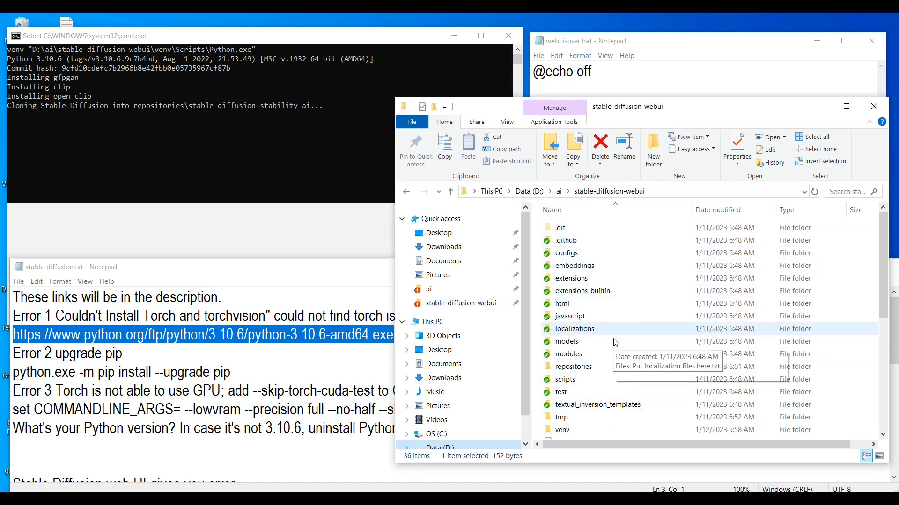
{"action": "mouse_move", "coordinate": [629, 222]}
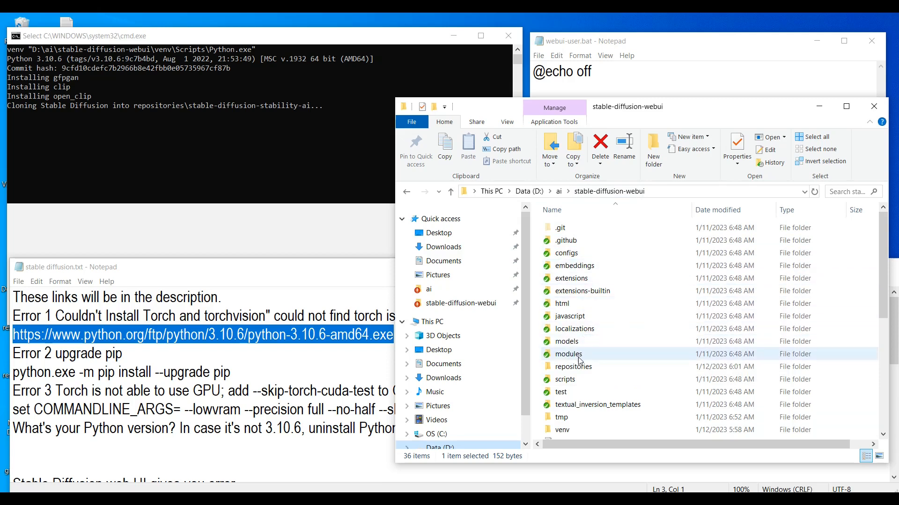
{"action": "double_click", "coordinate": [566, 342]}
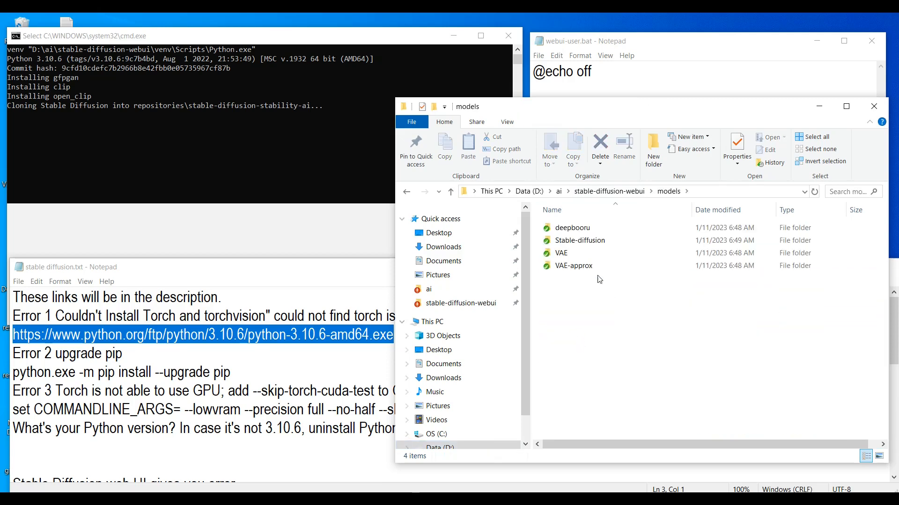
{"action": "double_click", "coordinate": [579, 240]}
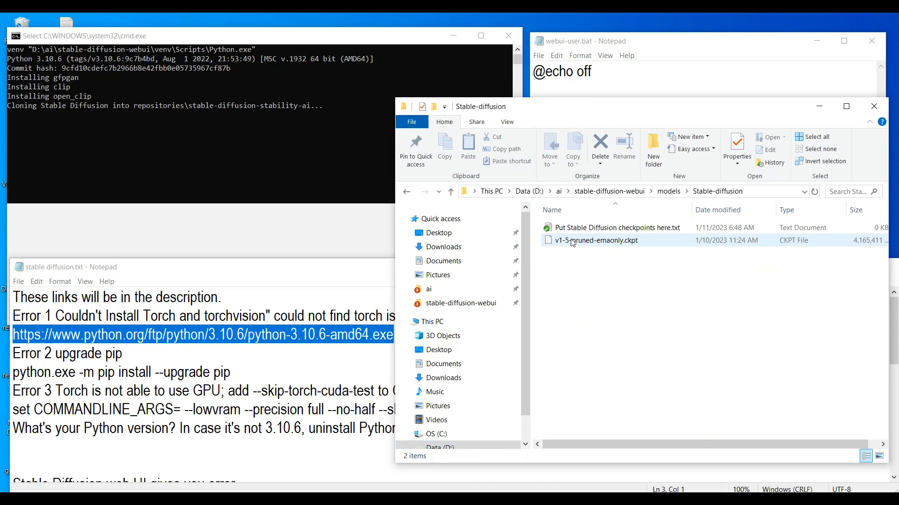
{"action": "mouse_move", "coordinate": [630, 240]}
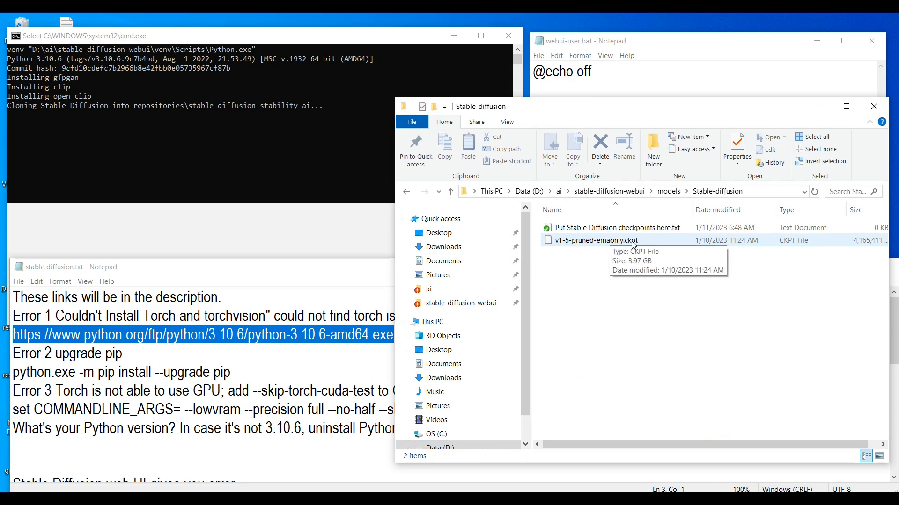
{"action": "mouse_move", "coordinate": [450, 191]}
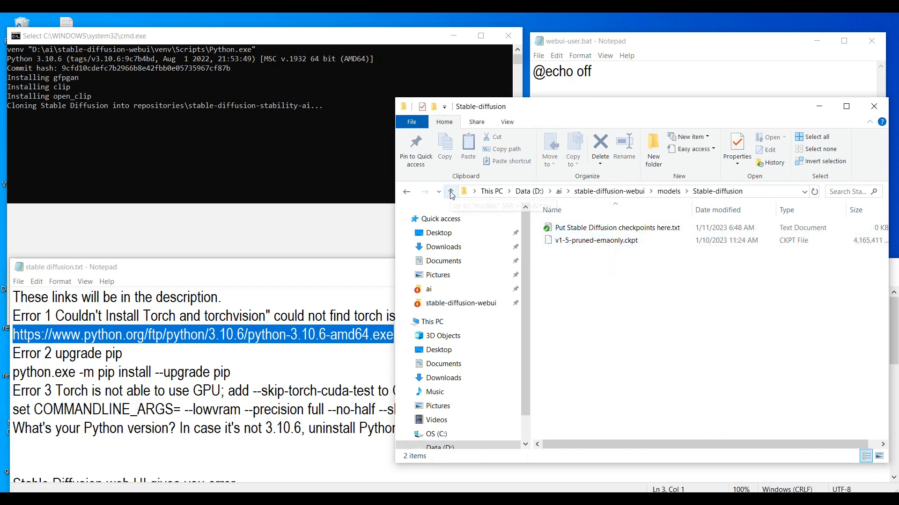
{"action": "left_click", "coordinate": [451, 191]}
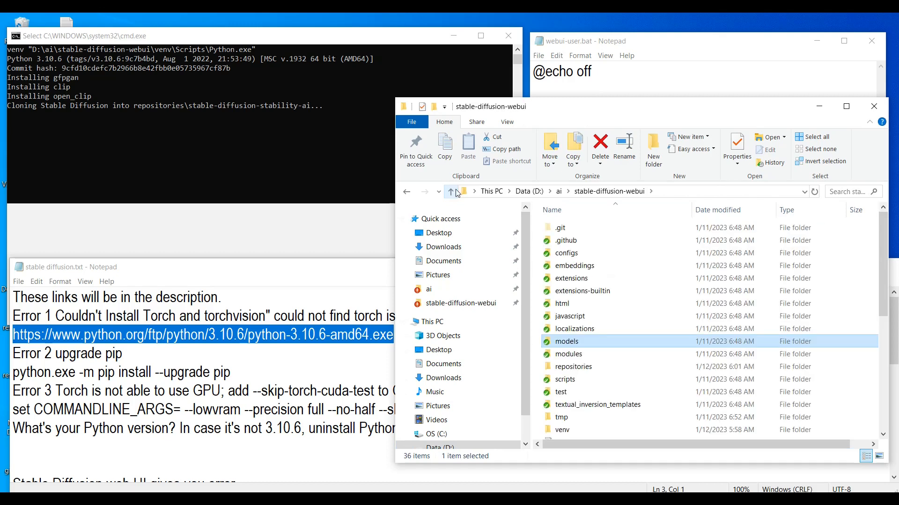
{"action": "mouse_move", "coordinate": [630, 349]}
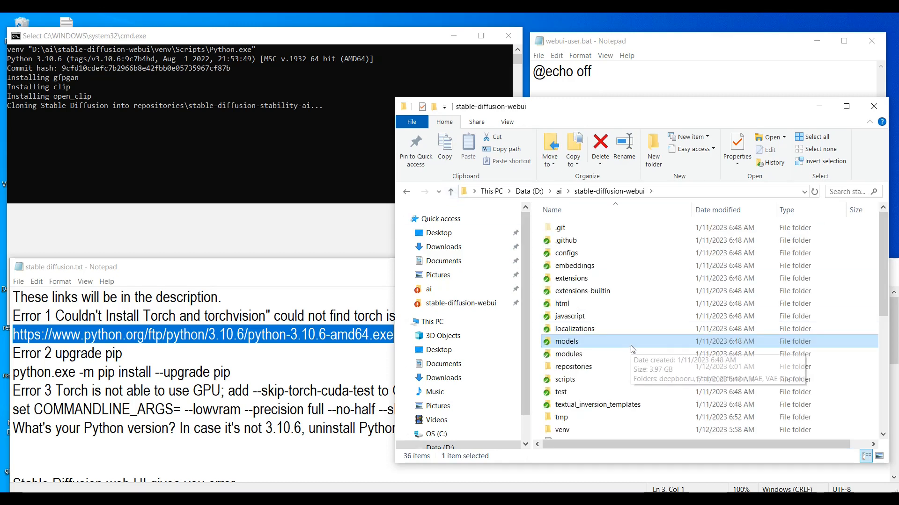
{"action": "mouse_move", "coordinate": [632, 348]}
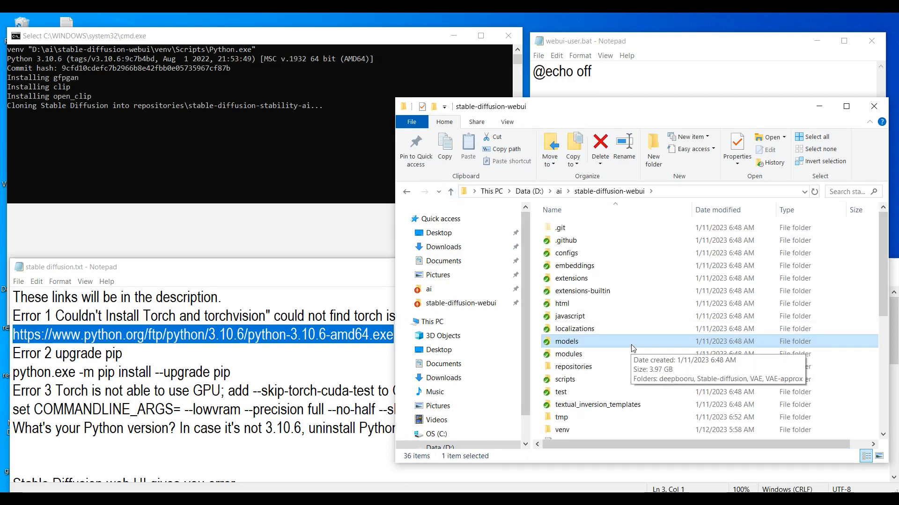
{"action": "mouse_move", "coordinate": [522, 321]}
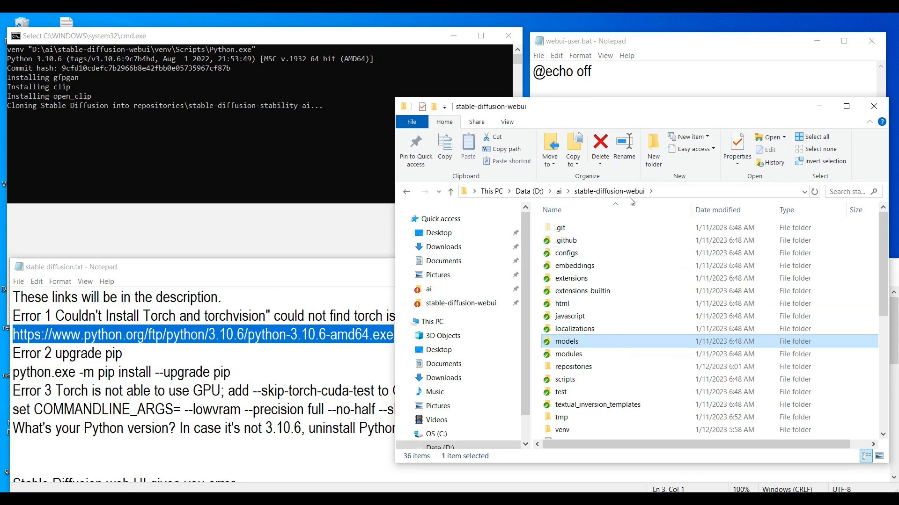
{"action": "mouse_move", "coordinate": [593, 221]}
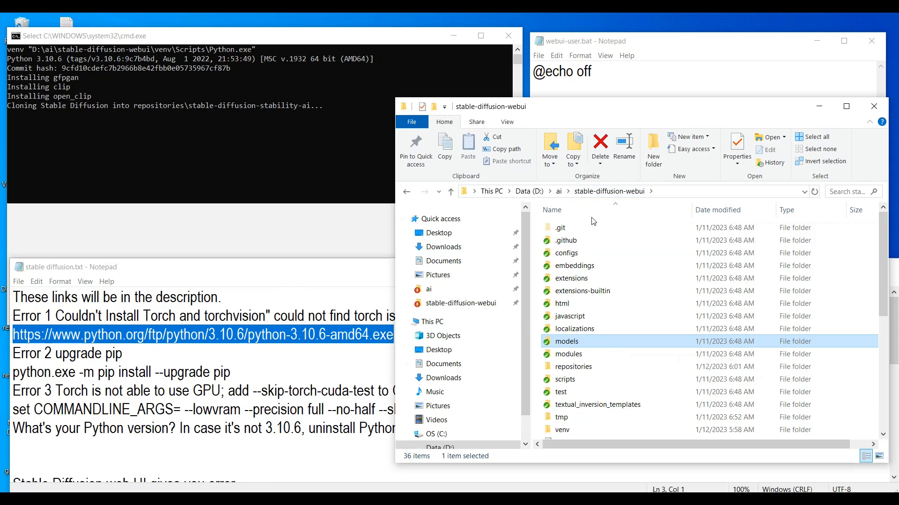
{"action": "mouse_move", "coordinate": [585, 379]}
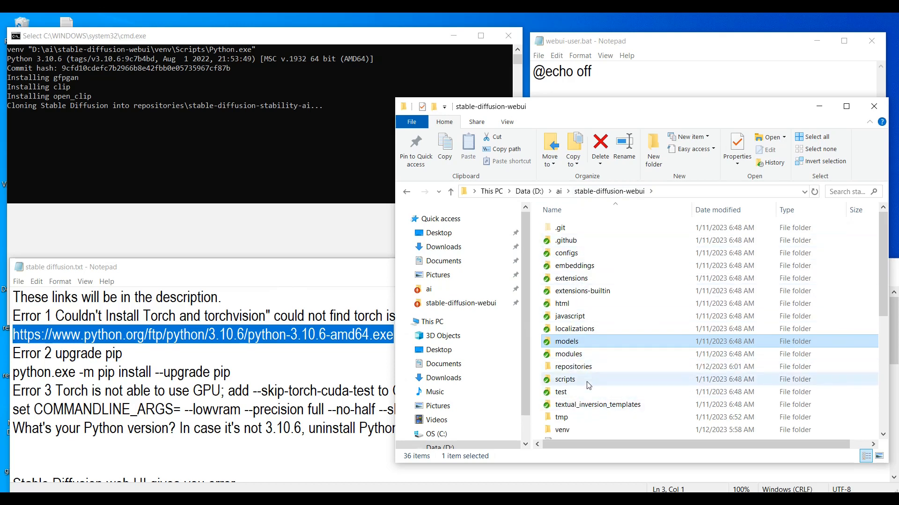
{"action": "mouse_move", "coordinate": [656, 202]}
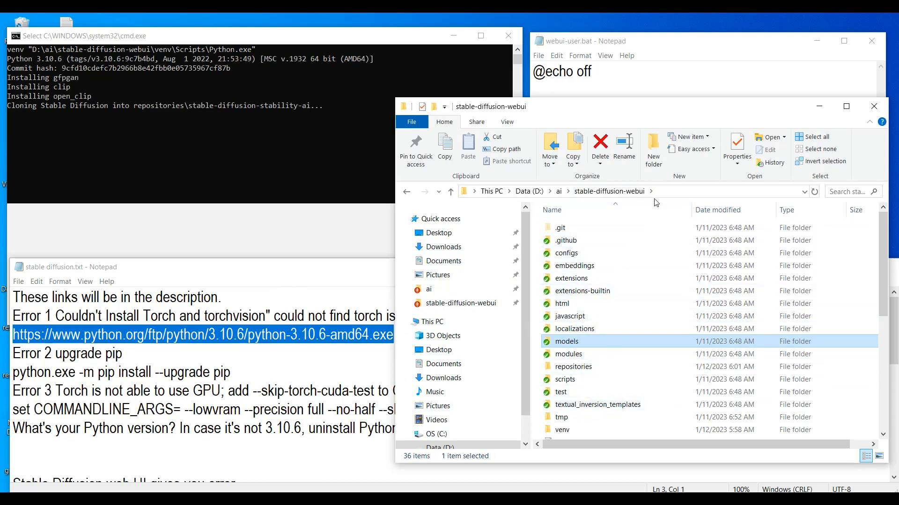
{"action": "mouse_move", "coordinate": [621, 235]}
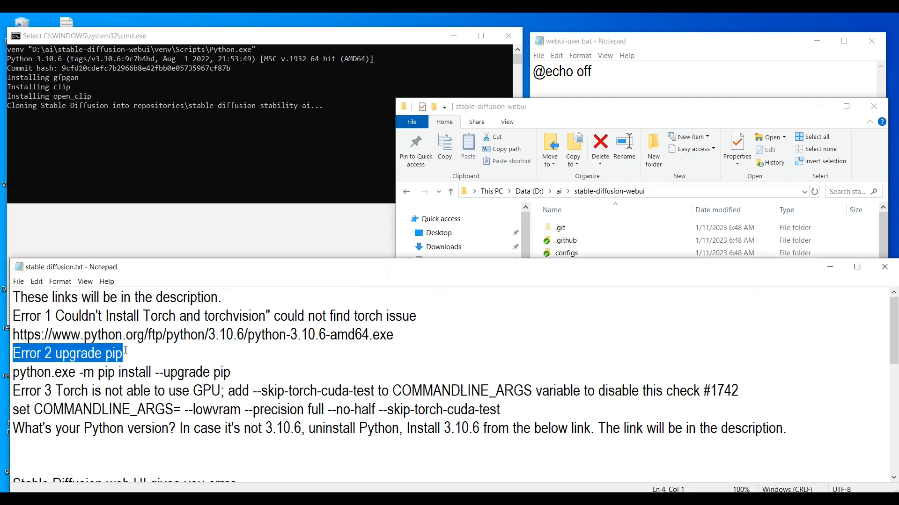
{"action": "scroll", "scroll_direction": "down", "scroll_amount": 3}
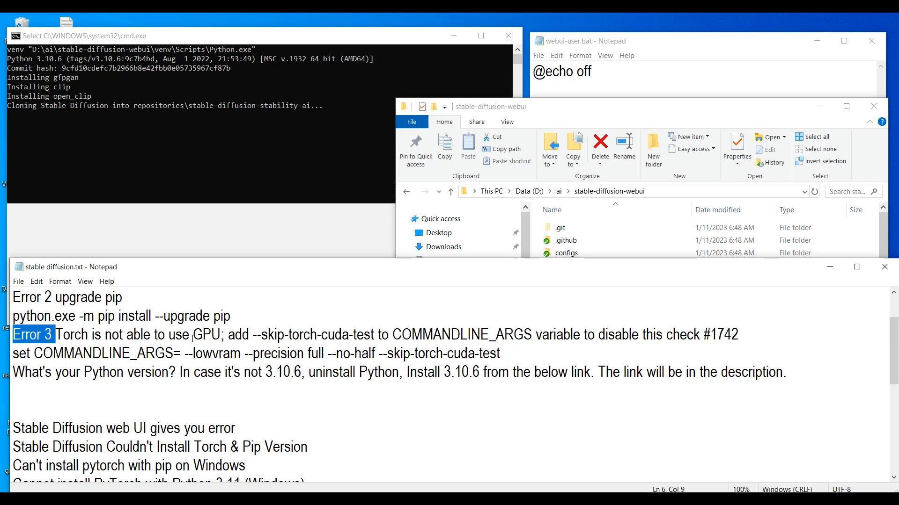
{"action": "mouse_move", "coordinate": [475, 356]}
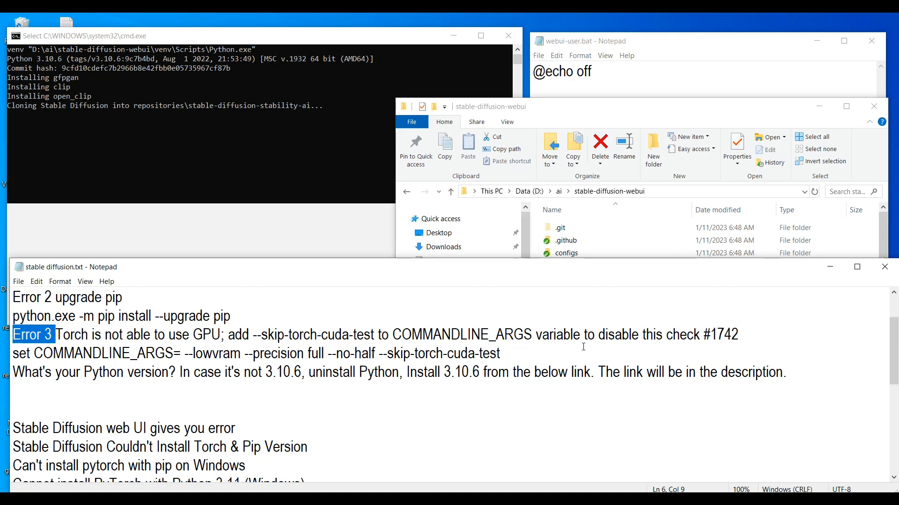
{"action": "mouse_move", "coordinate": [680, 121]}
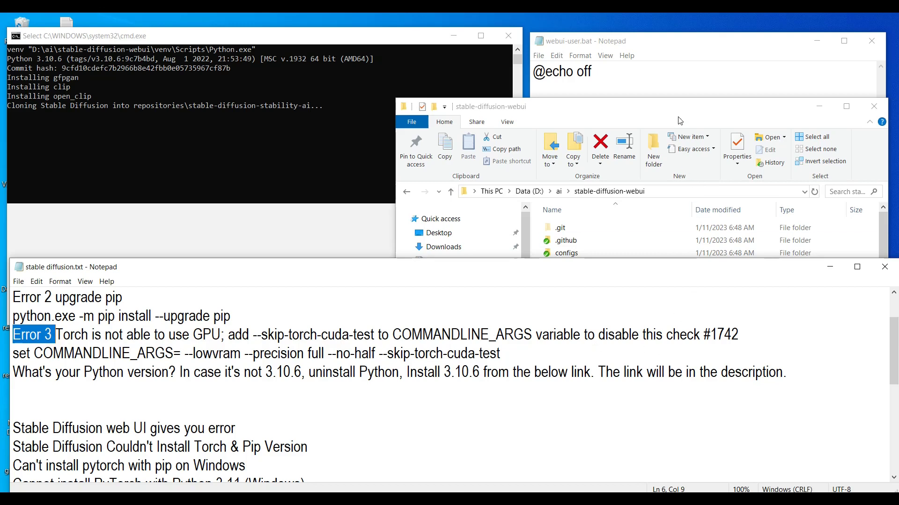
Locate webui-user.bat in the stable-diffusion-webui folder and open it with Edit
{"action": "left_click", "coordinate": [566, 341]}
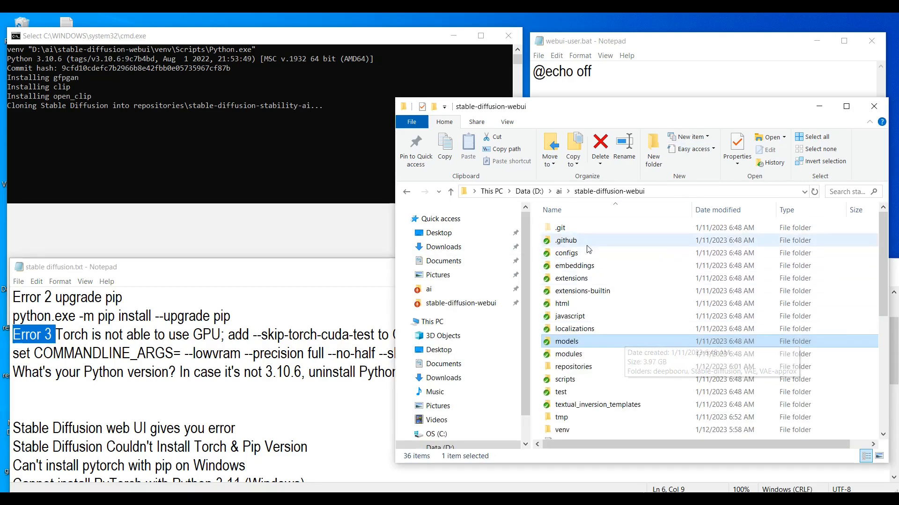
{"action": "scroll", "scroll_direction": "down", "scroll_amount": 3}
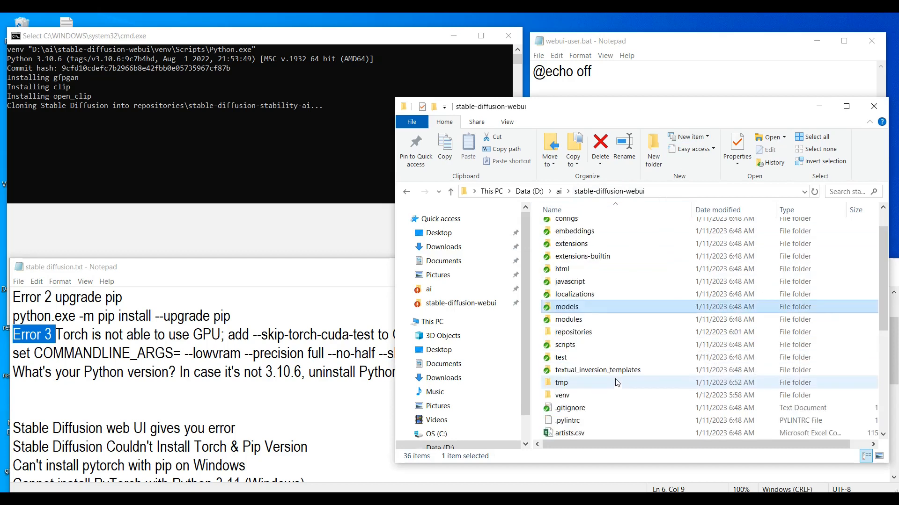
{"action": "scroll", "scroll_direction": "down", "scroll_amount": 3}
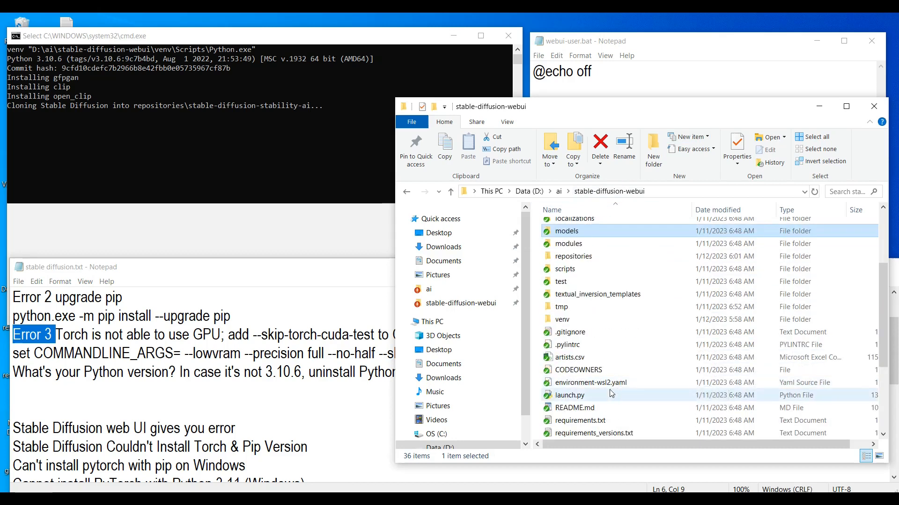
{"action": "scroll", "scroll_direction": "down", "scroll_amount": 3}
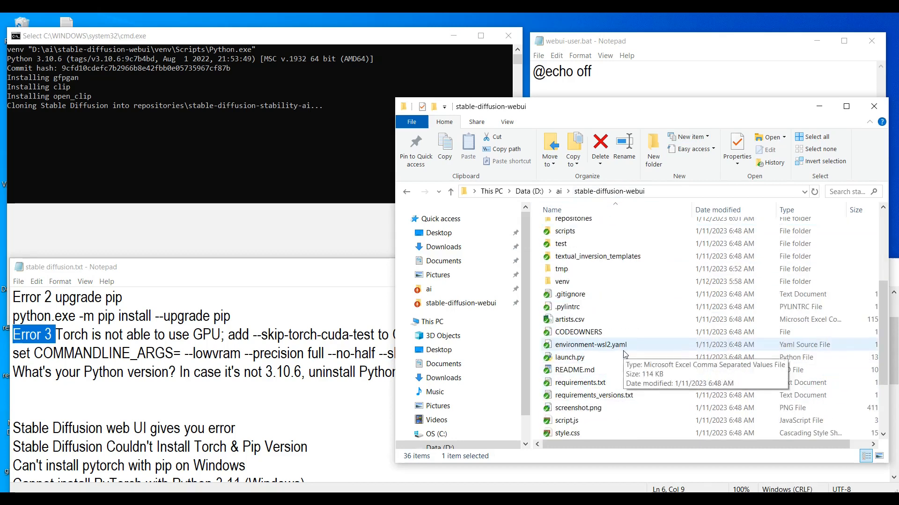
{"action": "scroll", "scroll_direction": "down", "scroll_amount": 3}
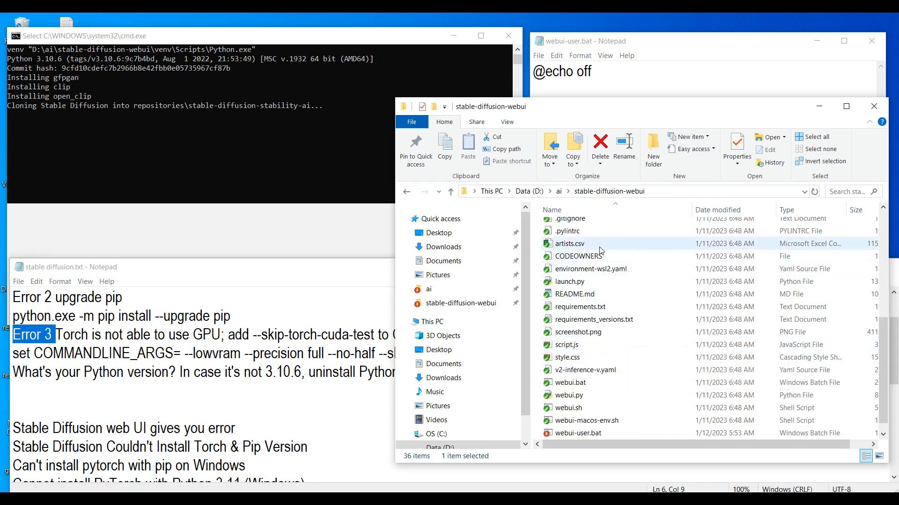
{"action": "scroll", "scroll_direction": "down", "scroll_amount": 3}
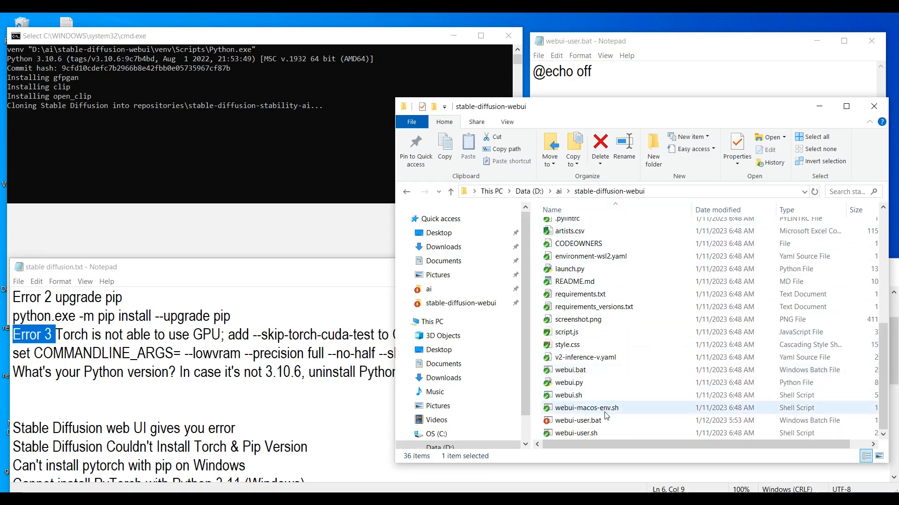
{"action": "left_click", "coordinate": [578, 420]}
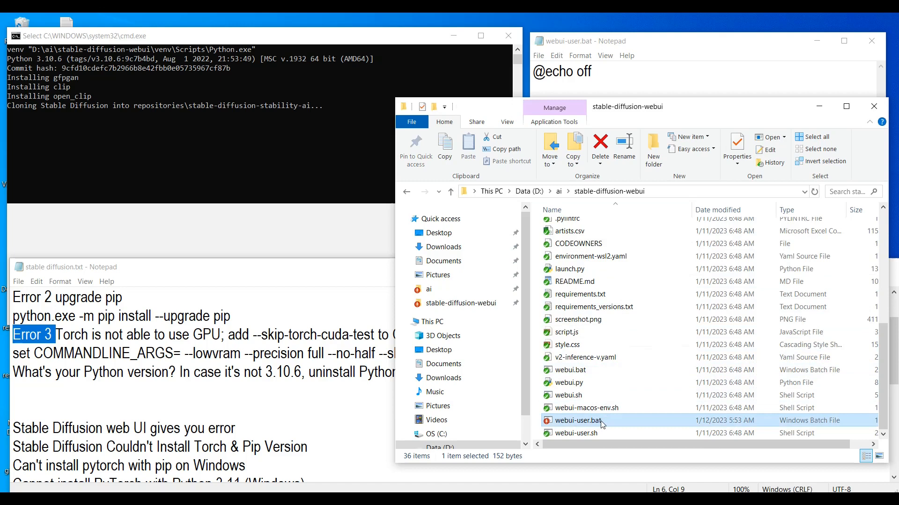
{"action": "right_click", "coordinate": [577, 420]}
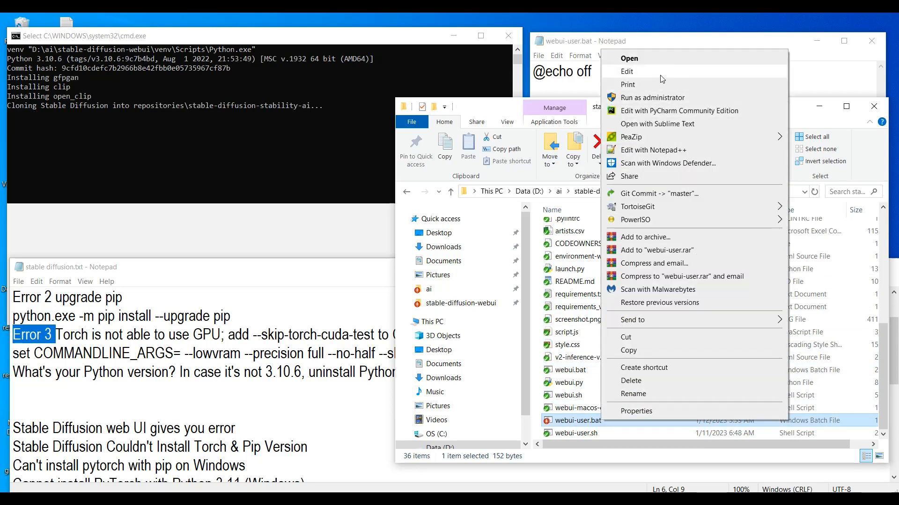
{"action": "left_click", "coordinate": [626, 72]}
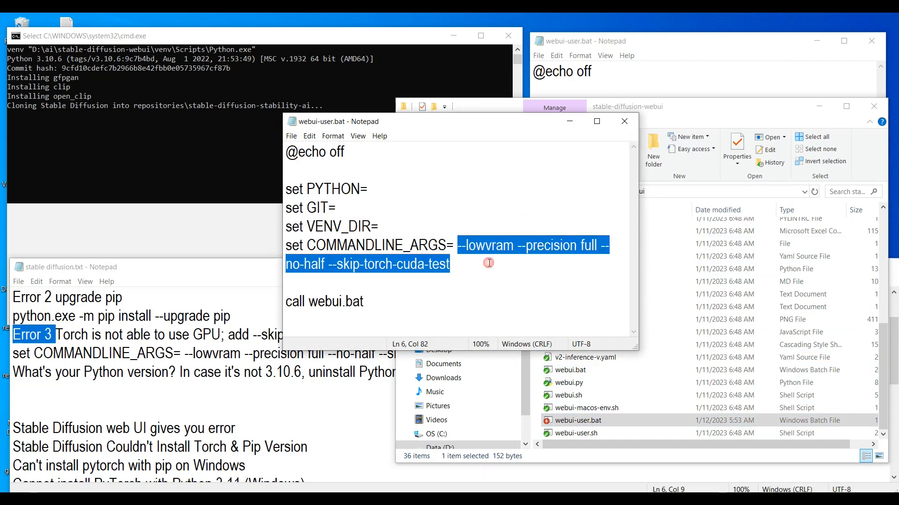
Set COMMANDLINE_ARGS to --lowvram --precision full --no-half --skip-torch-cuda-test and save webui-user.bat
{"action": "left_click", "coordinate": [456, 245]}
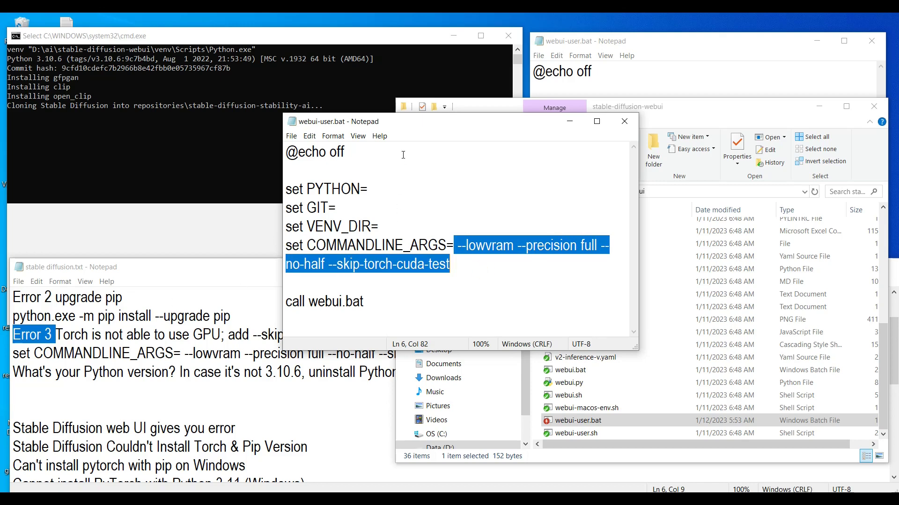
{"action": "left_click", "coordinate": [290, 136]}
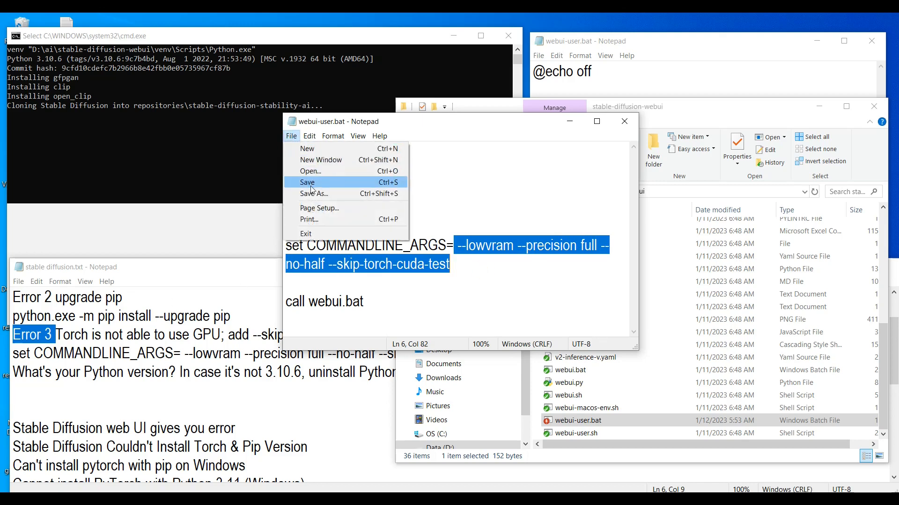
{"action": "mouse_move", "coordinate": [312, 183]}
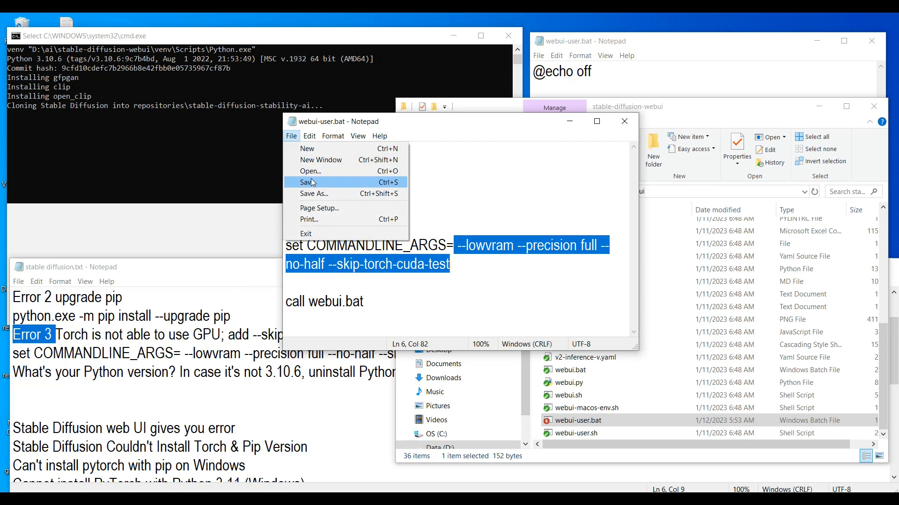
{"action": "left_click", "coordinate": [307, 183]}
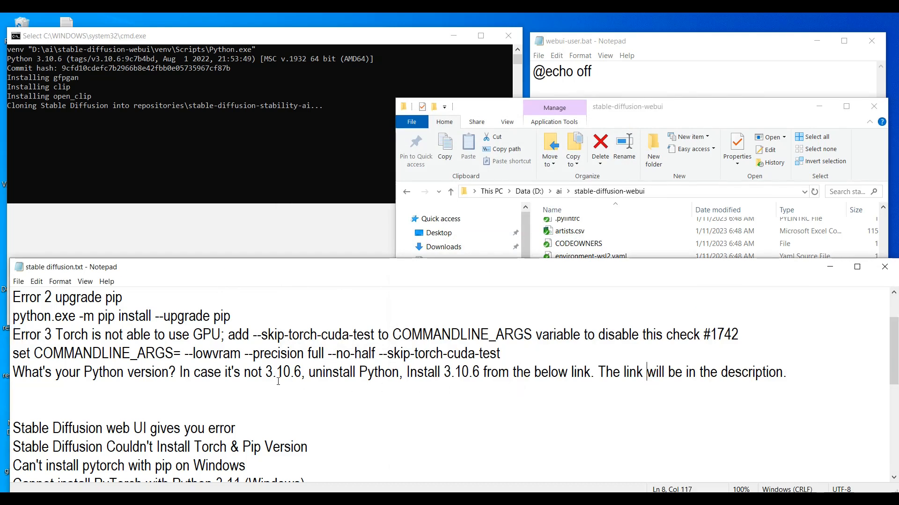
{"action": "mouse_move", "coordinate": [581, 364]}
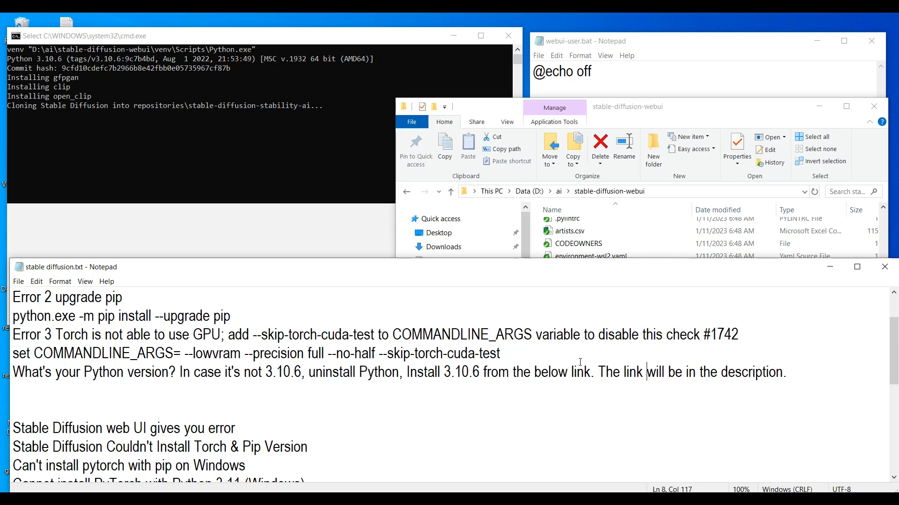
{"action": "mouse_move", "coordinate": [692, 324]}
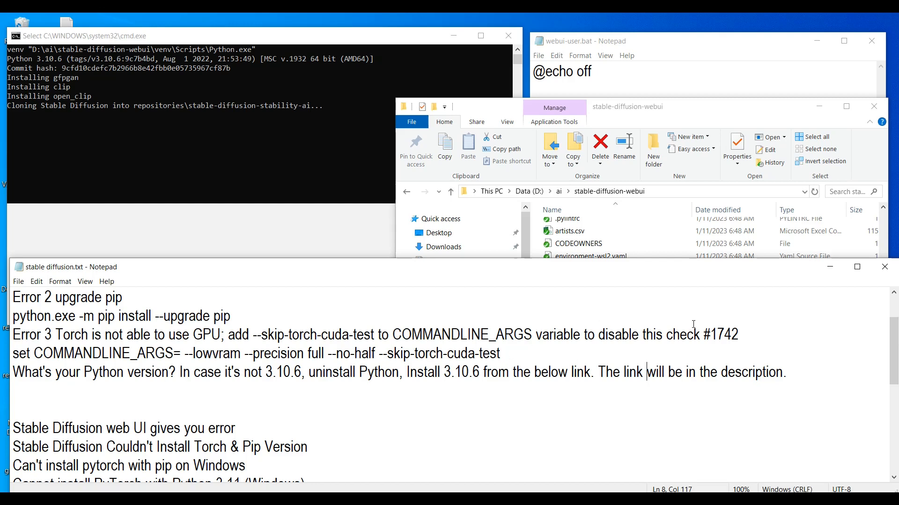